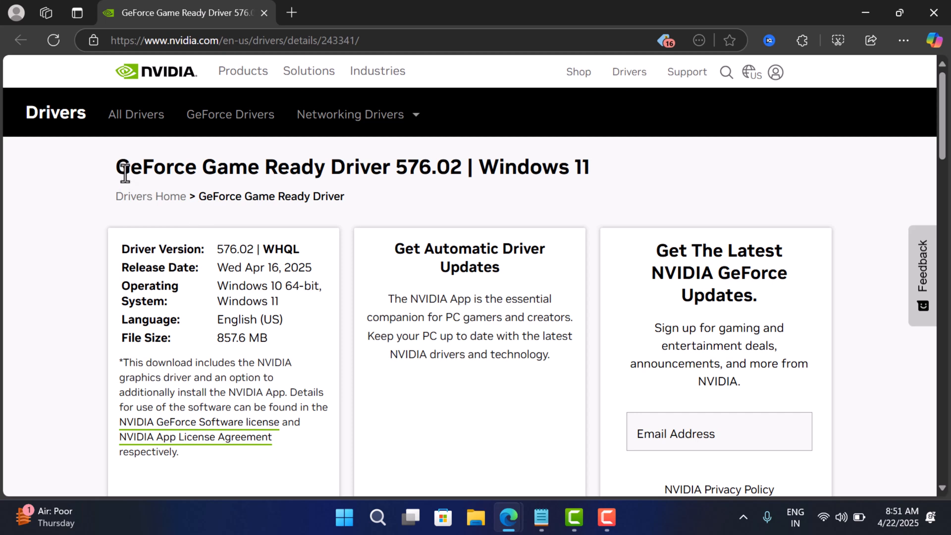
Step: Highlight 'GeForce Game Ready Driver 576.02' in the page heading
{"action": "left_click_drag", "start_coordinate": [125, 166], "coordinate": [417, 166]}
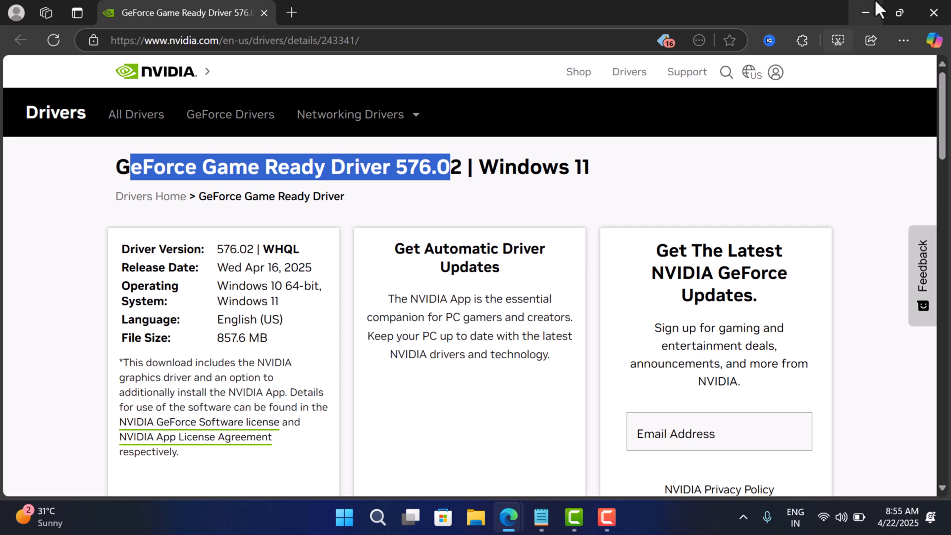
Step: Review the shadow flicker, Lumion crash, GPU temperature and black screen notes, then minimize Notepad
{"action": "left_click", "coordinate": [541, 518]}
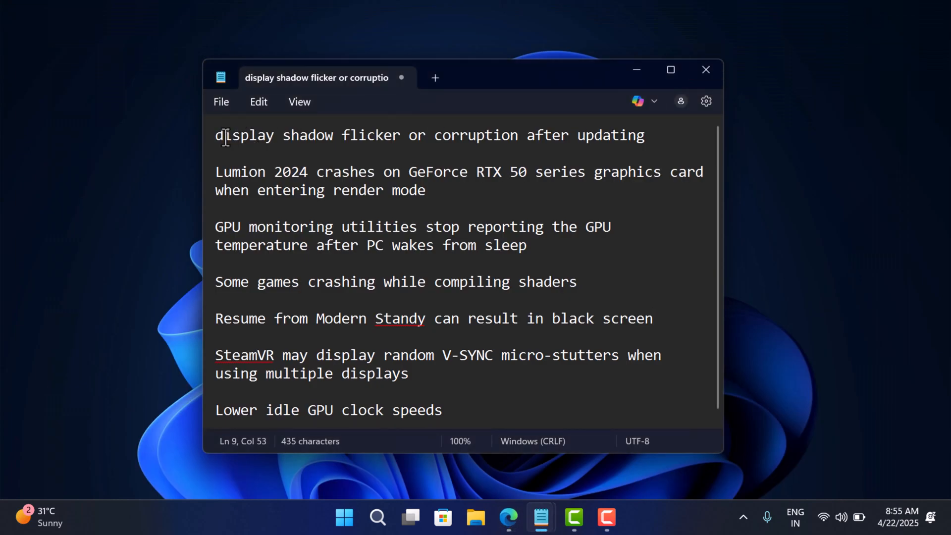
{"action": "left_click_drag", "start_coordinate": [223, 135], "coordinate": [612, 134]}
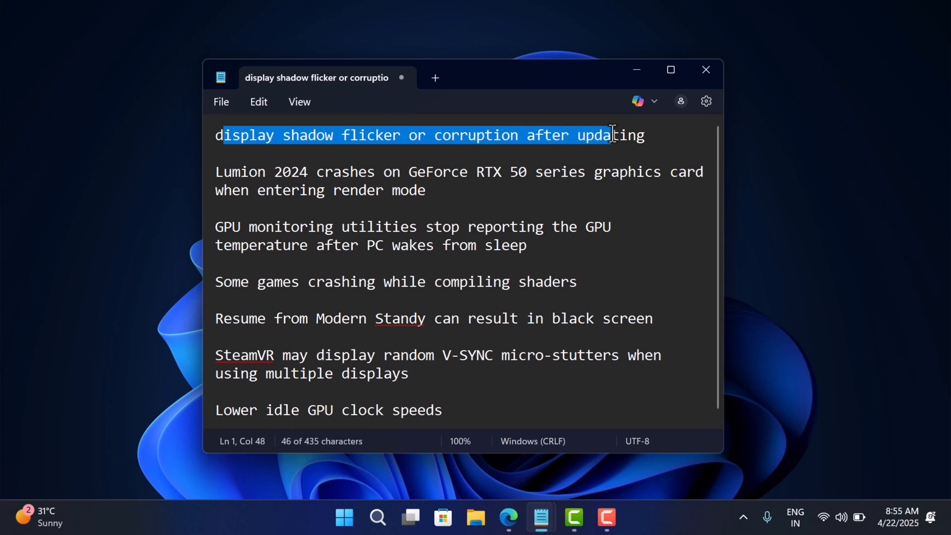
{"action": "mouse_move", "coordinate": [202, 208]}
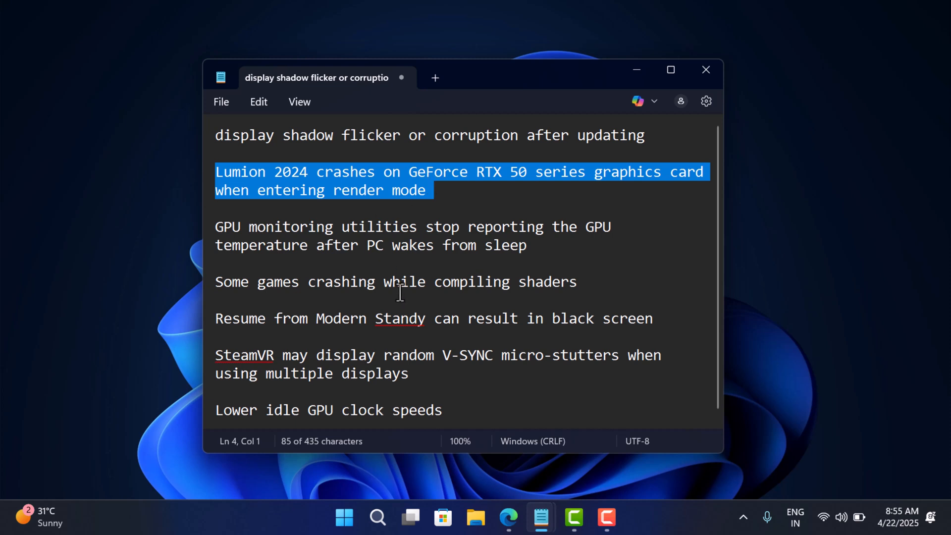
{"action": "left_click", "coordinate": [222, 225]}
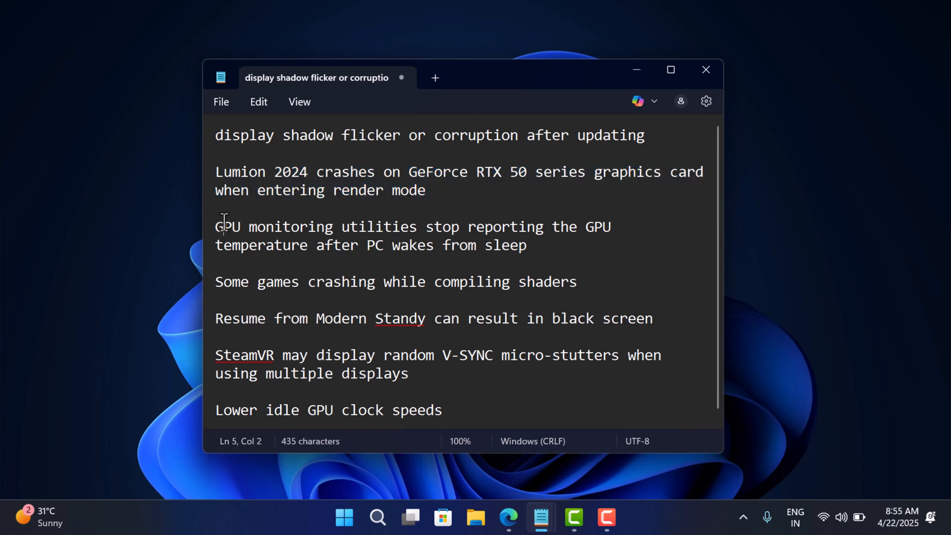
{"action": "left_click_drag", "start_coordinate": [215, 226], "coordinate": [261, 282]}
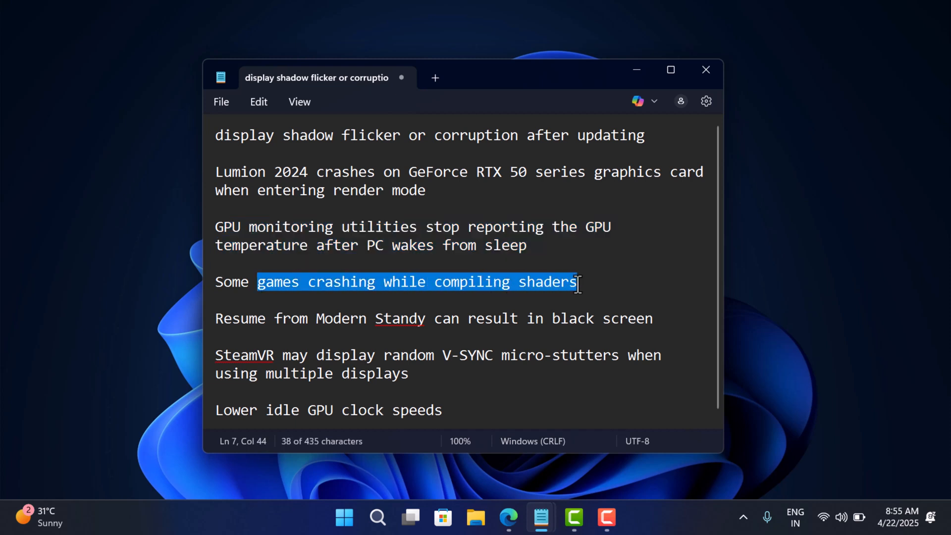
{"action": "mouse_move", "coordinate": [228, 318]}
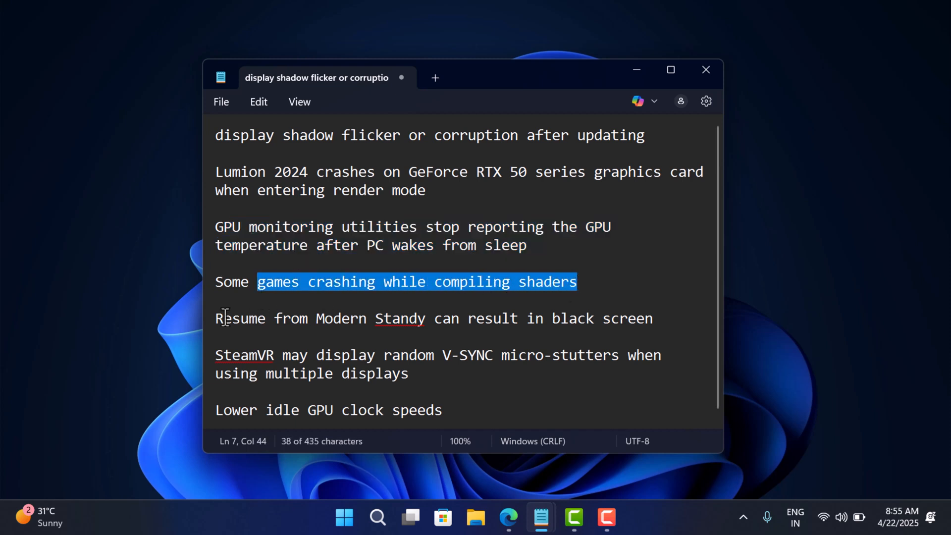
{"action": "left_click_drag", "start_coordinate": [215, 318], "coordinate": [494, 317]}
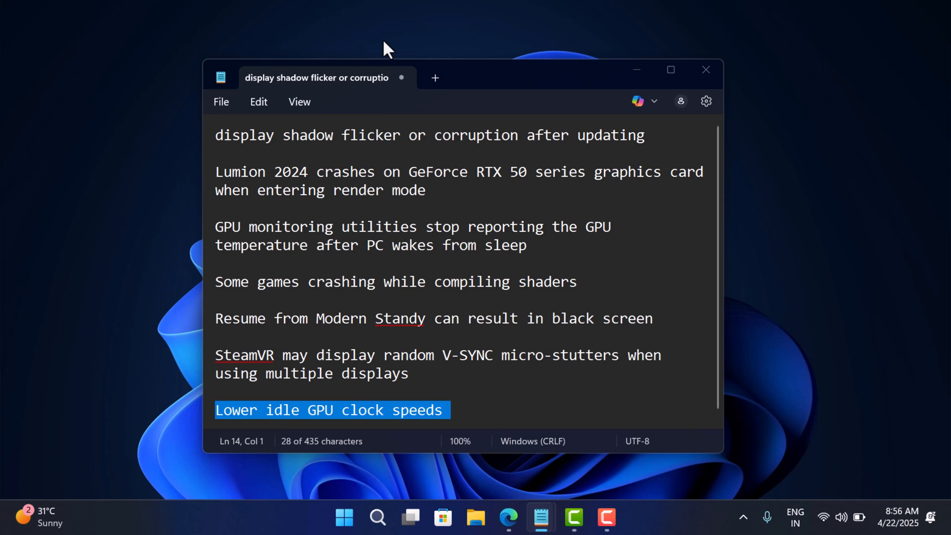
{"action": "left_click", "coordinate": [705, 69]}
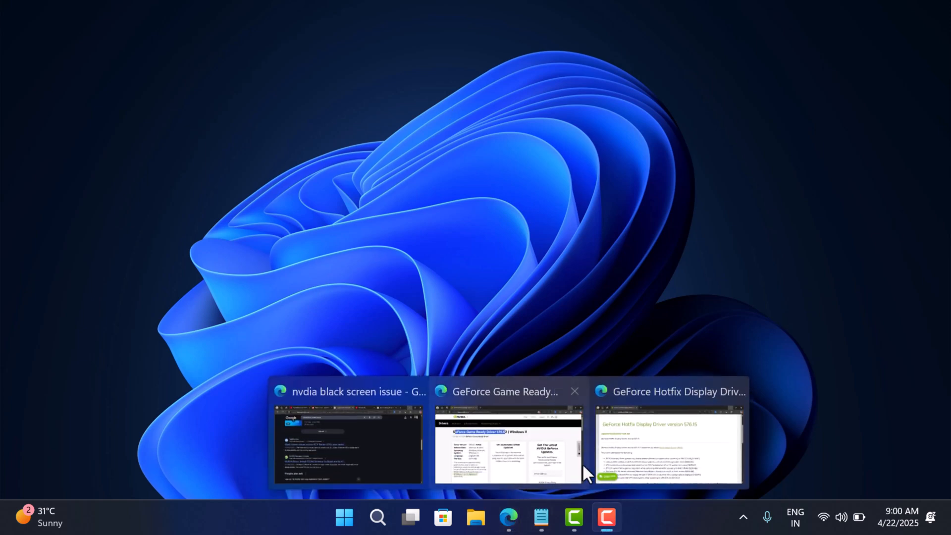
Step: Bring up the Hotfix 576.15 page and highlight its update date and the 'based on 576.02' sentence
{"action": "left_click", "coordinate": [670, 446]}
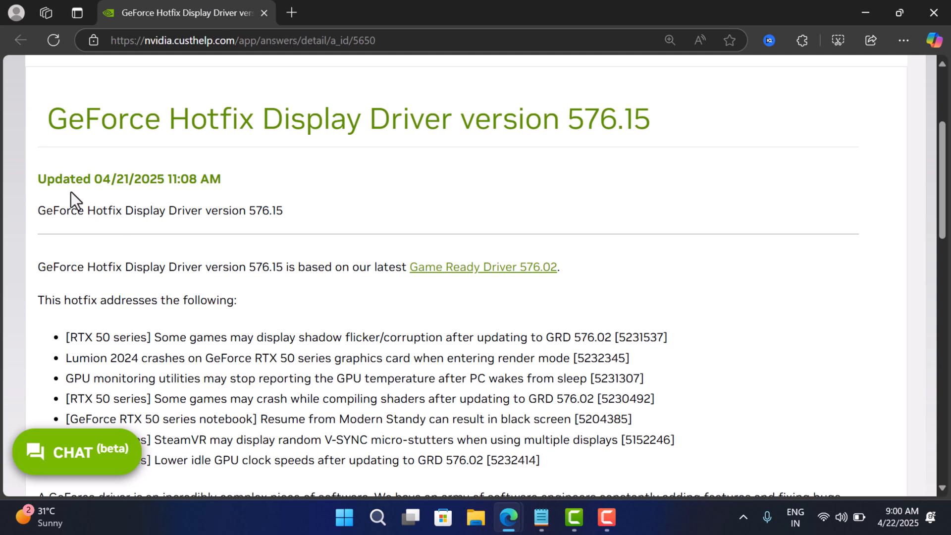
{"action": "left_click_drag", "start_coordinate": [47, 118], "coordinate": [518, 117]}
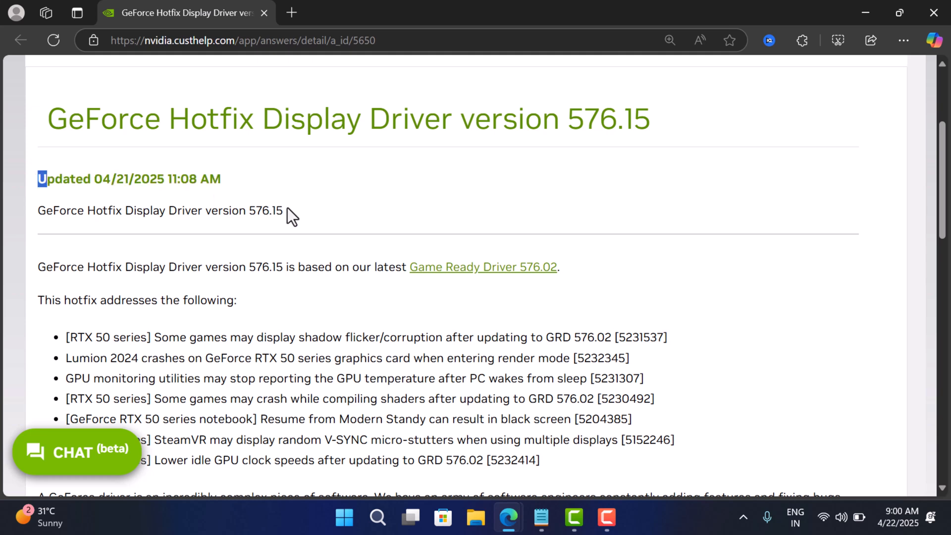
{"action": "left_click_drag", "start_coordinate": [102, 267], "coordinate": [402, 267]}
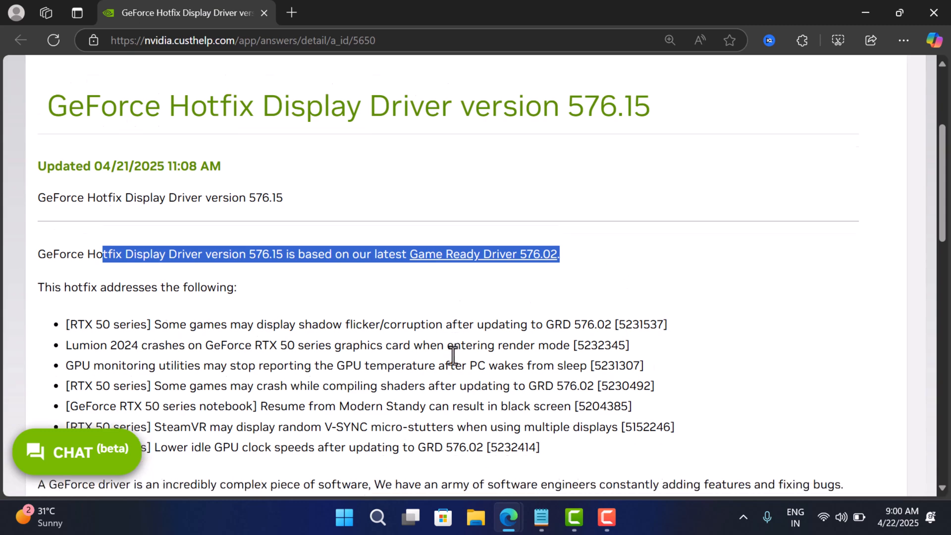
Step: Highlight the bulleted fixes list and scroll to the Windows 10/11 x64 download link
{"action": "scroll", "scroll_direction": "down", "scroll_amount": 3}
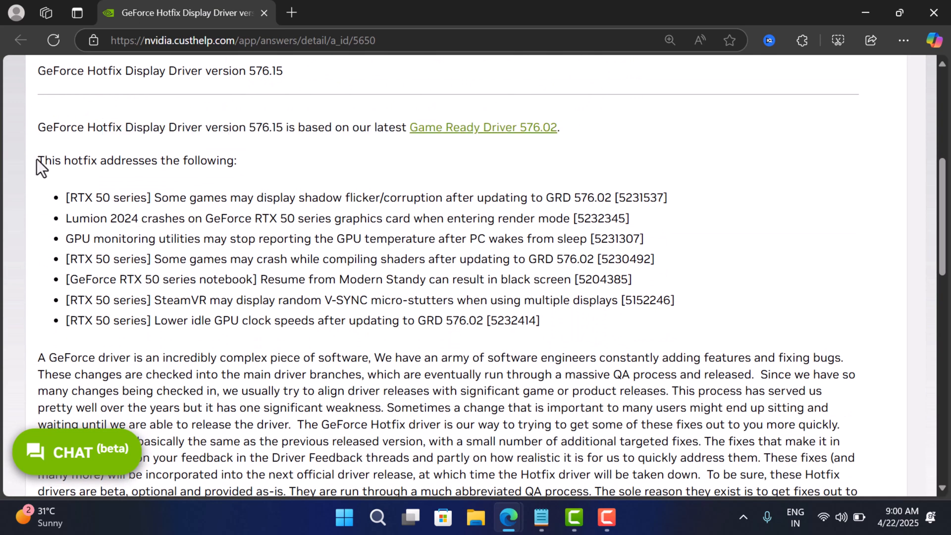
{"action": "left_click_drag", "start_coordinate": [38, 161], "coordinate": [563, 333]}
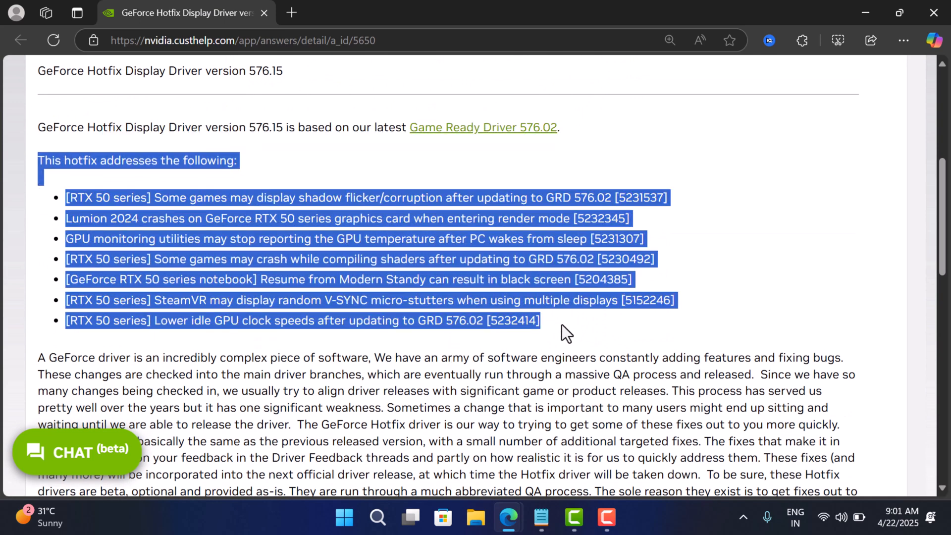
{"action": "scroll", "scroll_direction": "down", "scroll_amount": 3}
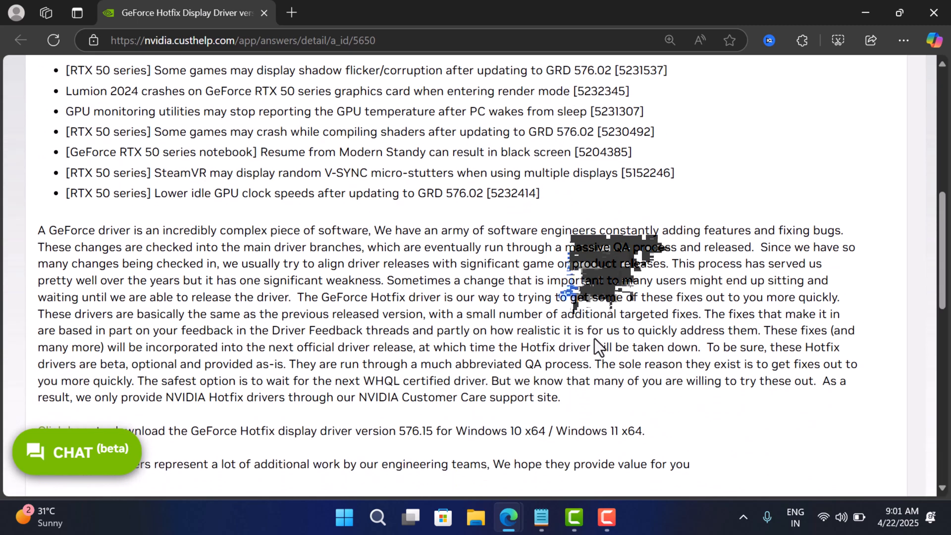
{"action": "scroll", "scroll_direction": "down", "scroll_amount": 3}
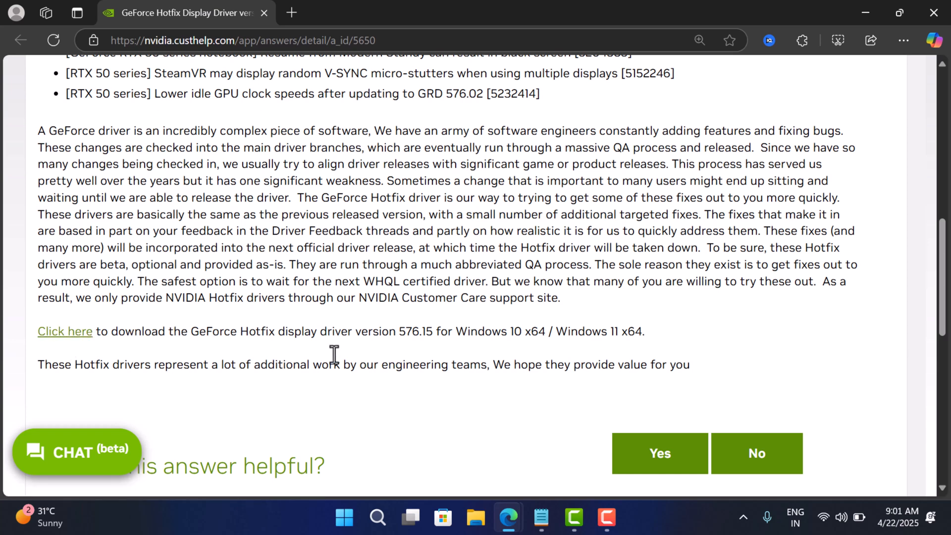
Step: Start the 576.15 hotfix download and view its progress in the Edge downloads flyout
{"action": "left_click", "coordinate": [804, 40]}
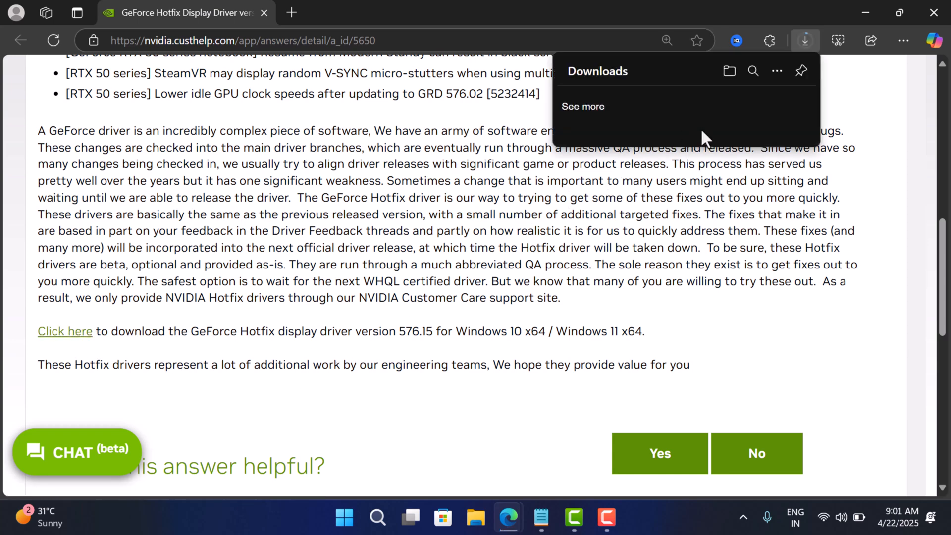
{"action": "left_click", "coordinate": [65, 331]}
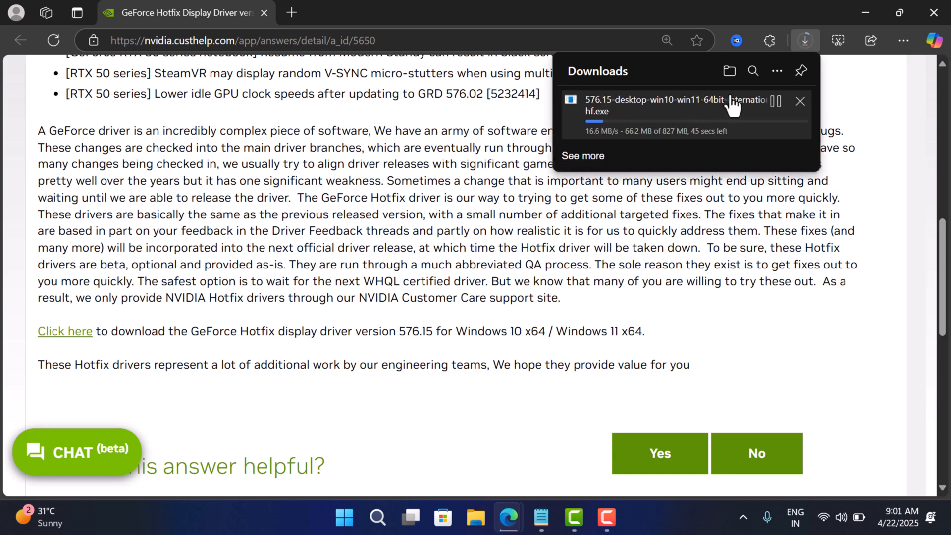